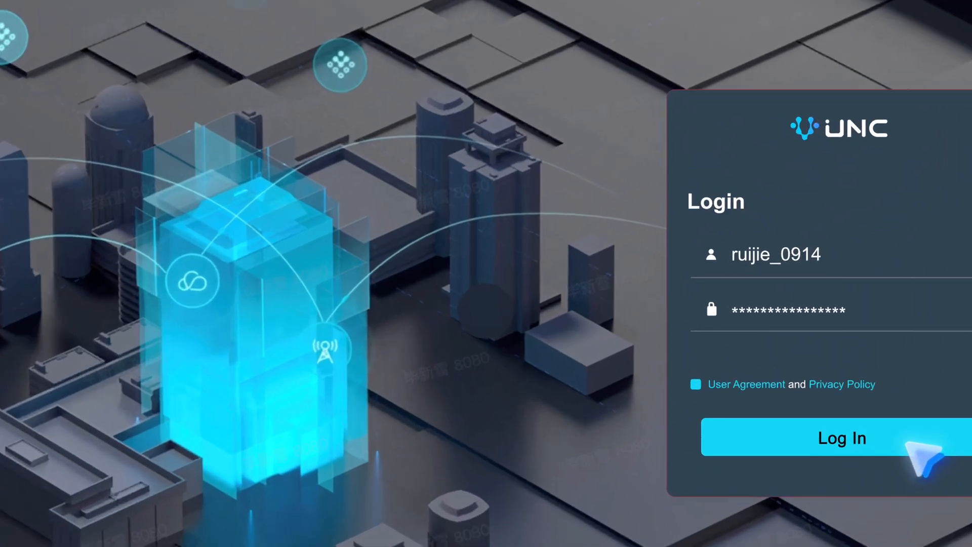
Log in to Ruijie UNC and view the switch list with status and IP addresses
click(841, 438)
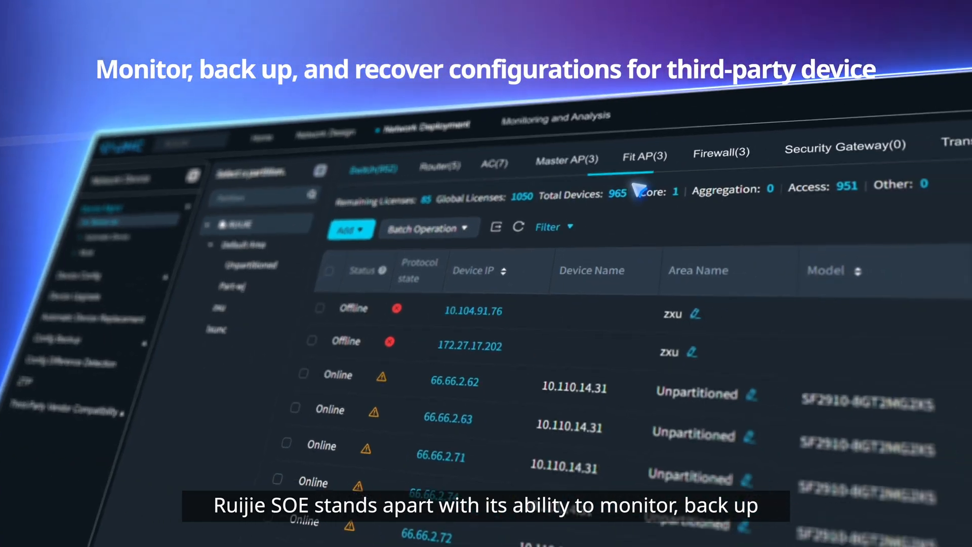
View the Create Config form, then return to the Home dashboard of device counts
click(719, 153)
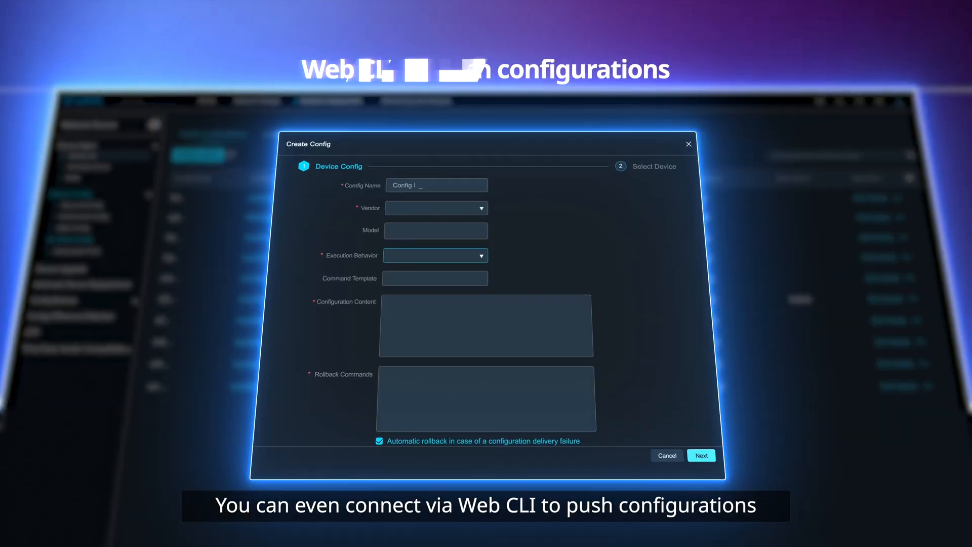
click(701, 455)
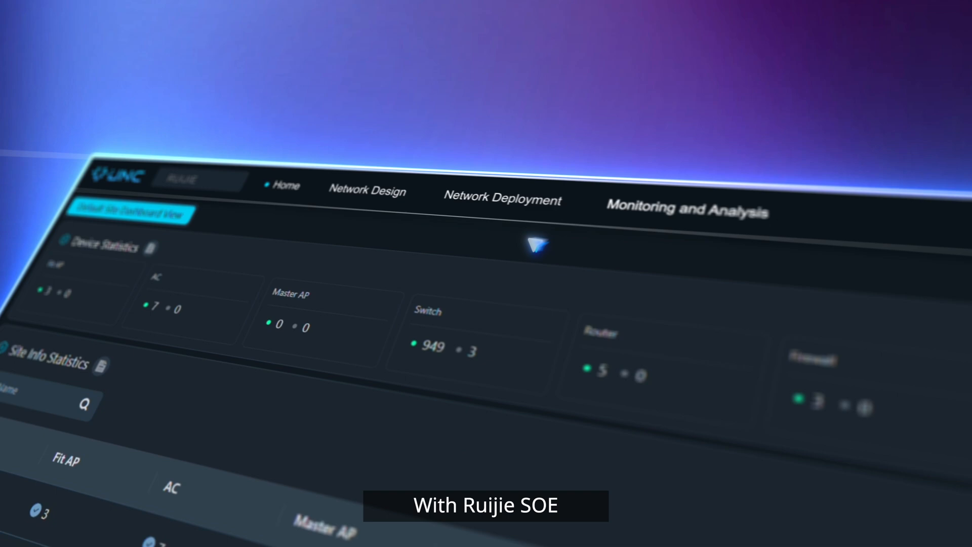
Open the Monitoring and Analysis menu listing monitoring, reports, diagnostics and alarms
click(687, 208)
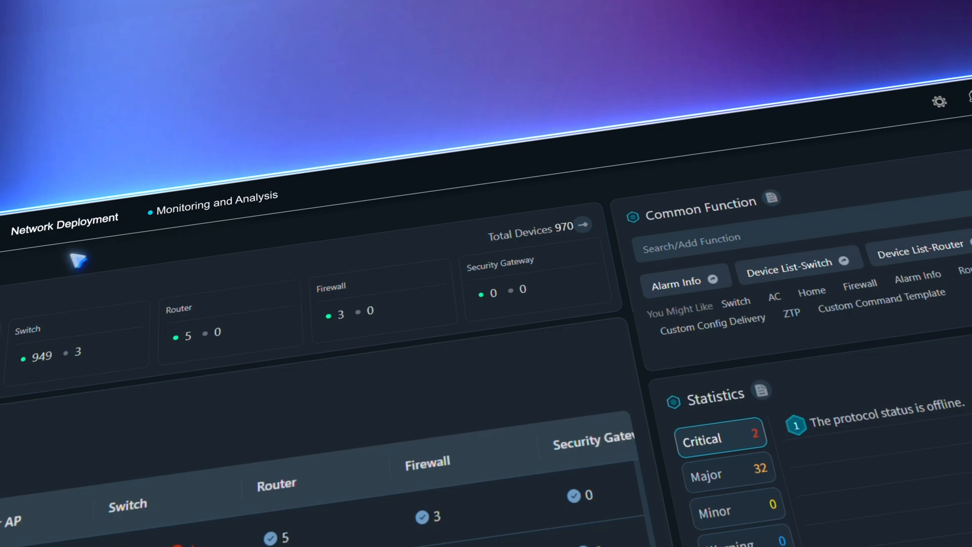
click(217, 204)
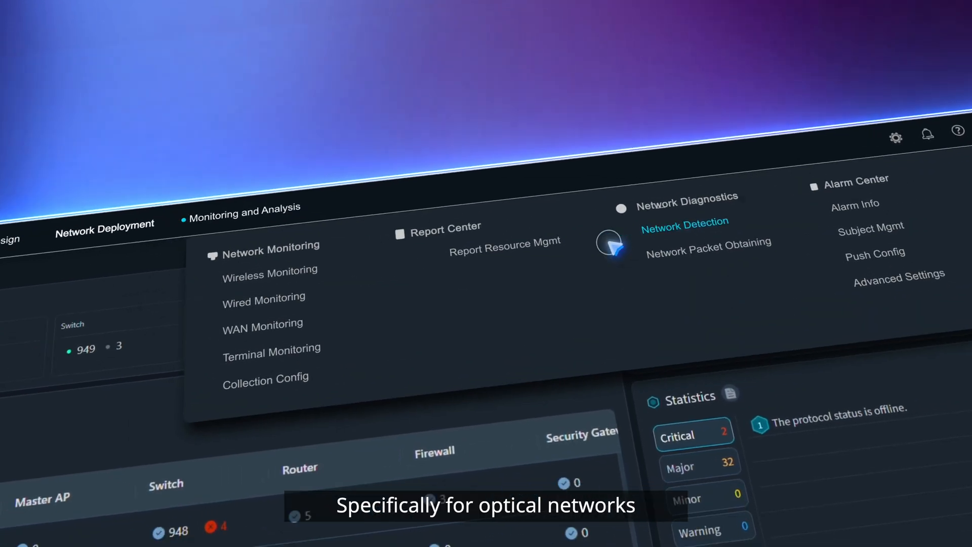
Save periodic optical-link detection and add a WhatsApp alarm push rule named 'Whatsapp Alarm'
click(684, 222)
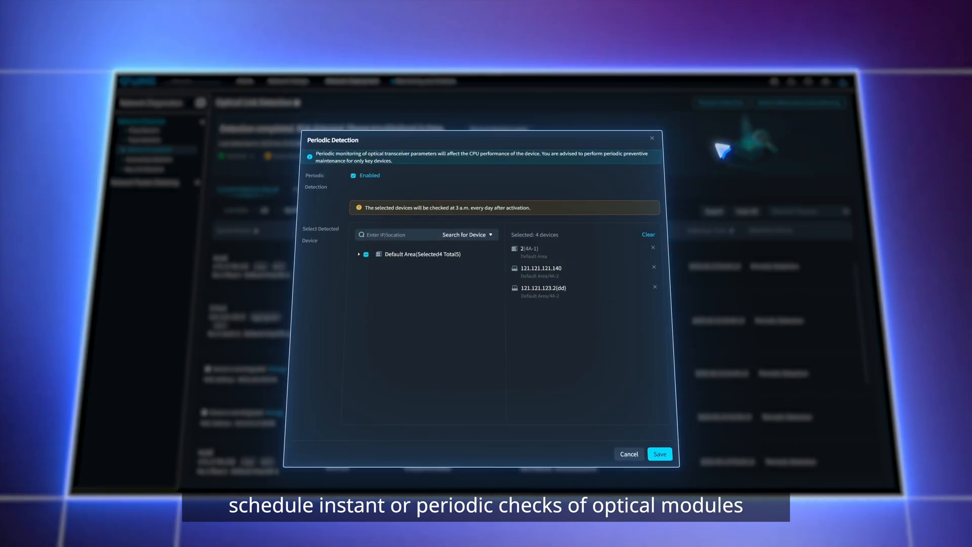
click(661, 459)
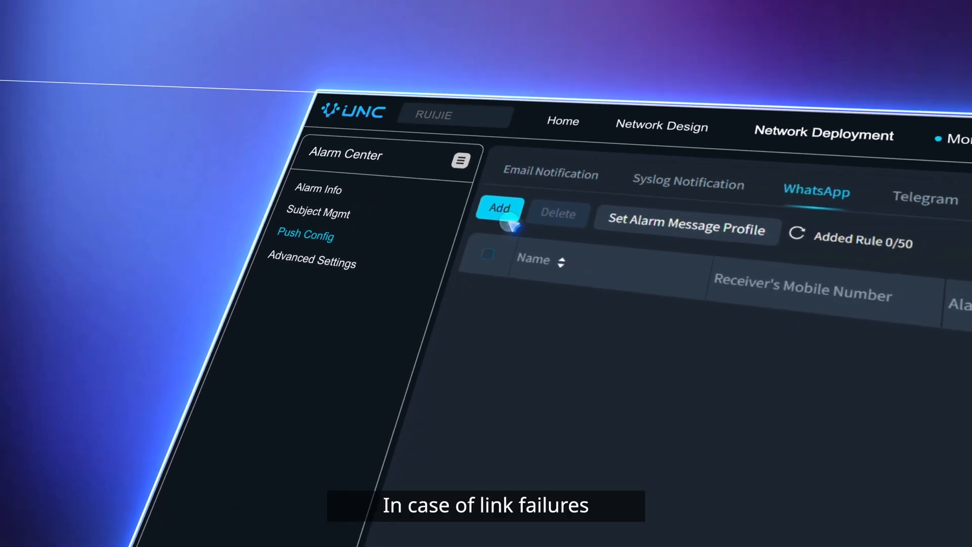
click(500, 207)
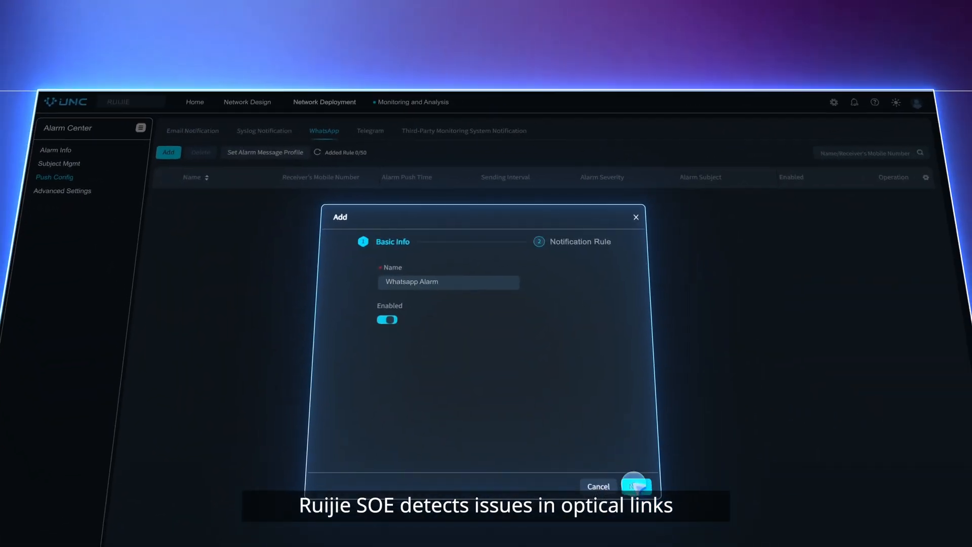
Advance past the alarm rule dialog and return to the Home dashboard's site device counts
click(633, 486)
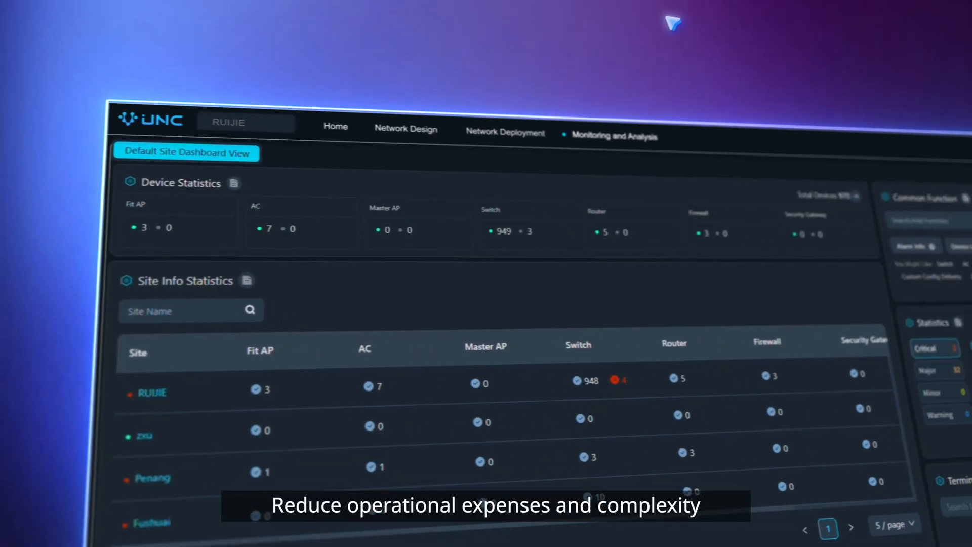
Enter 'ruijie.com/soe' into the closing search box
click(611, 135)
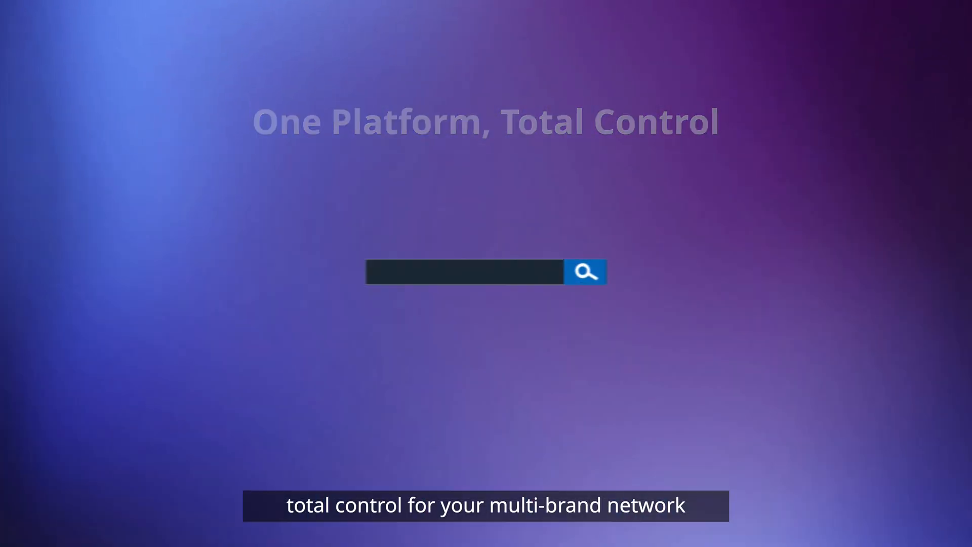
text(ruijie.com/soe)
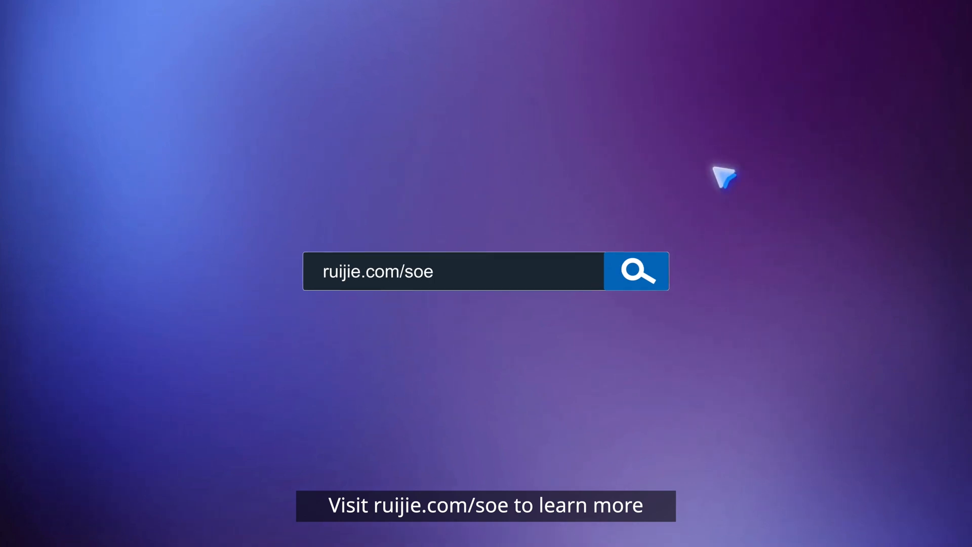
mouse_move(666, 282)
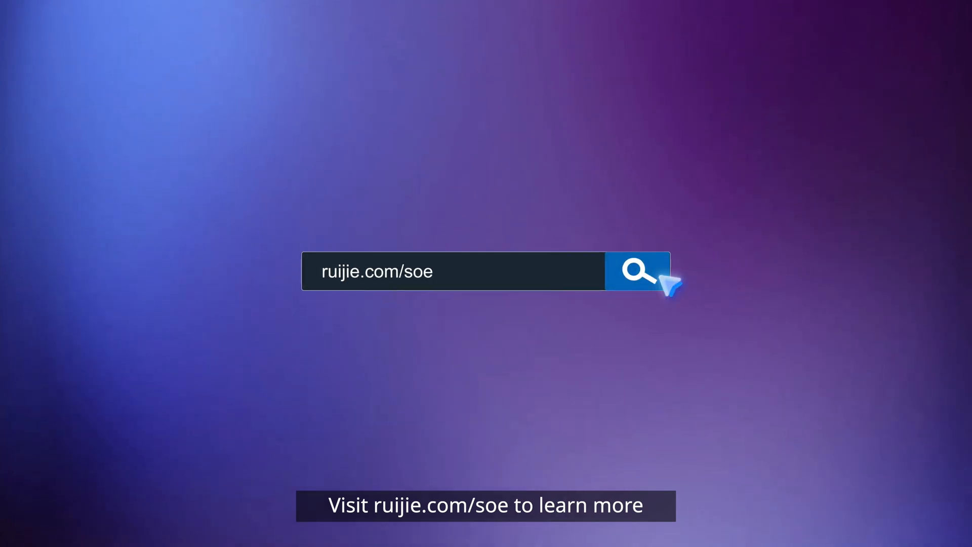